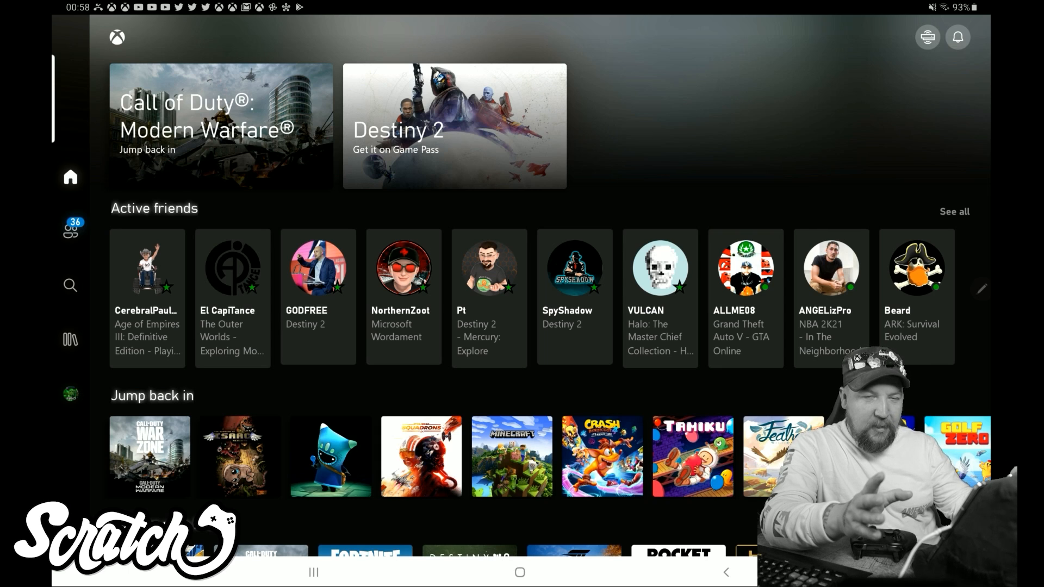
Go to the Social page showing the friends list with Favorites first.
{"action": "left_click", "coordinate": [70, 229]}
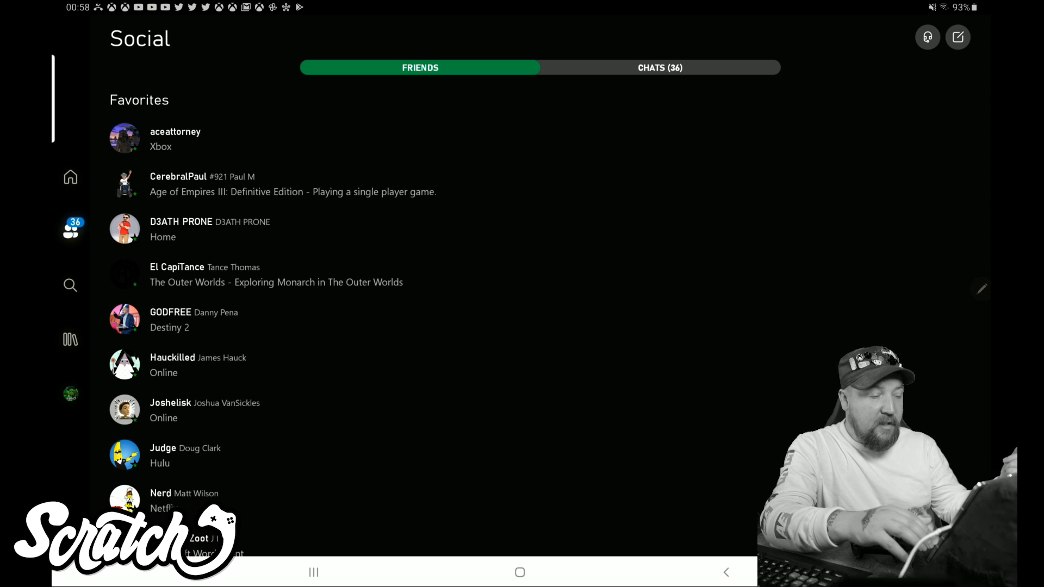
View the second favorite friend's About section: recently played, bio, 197 friends, 226 followers.
{"action": "left_click", "coordinate": [175, 139]}
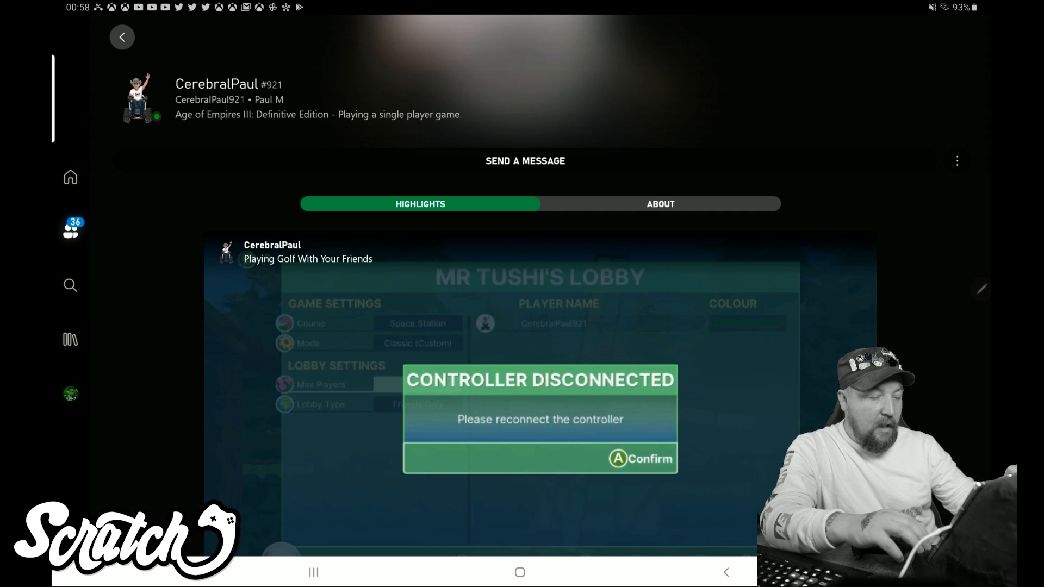
{"action": "scroll", "scroll_direction": "down", "scroll_amount": 3}
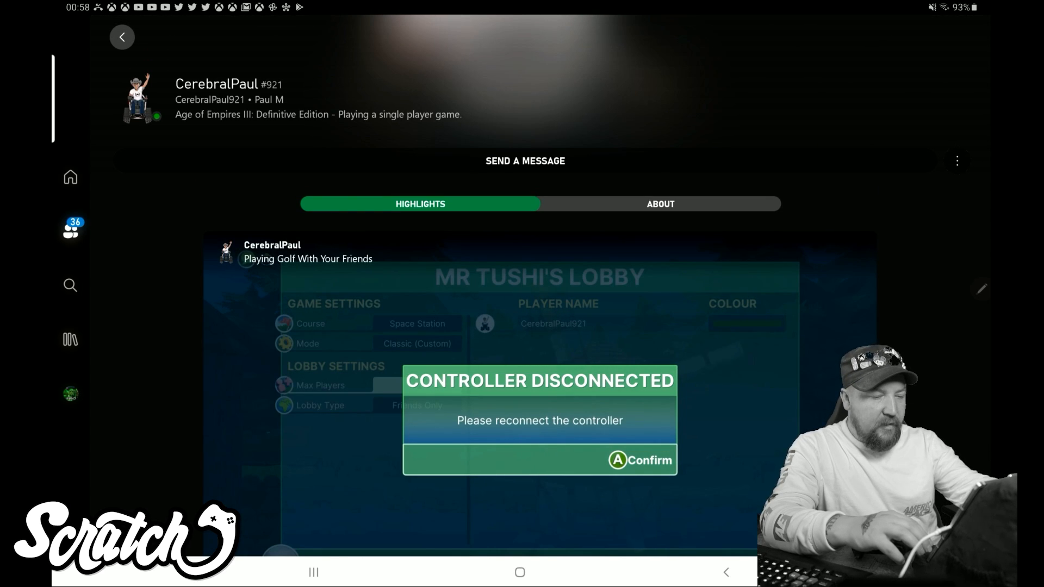
{"action": "left_click", "coordinate": [659, 204]}
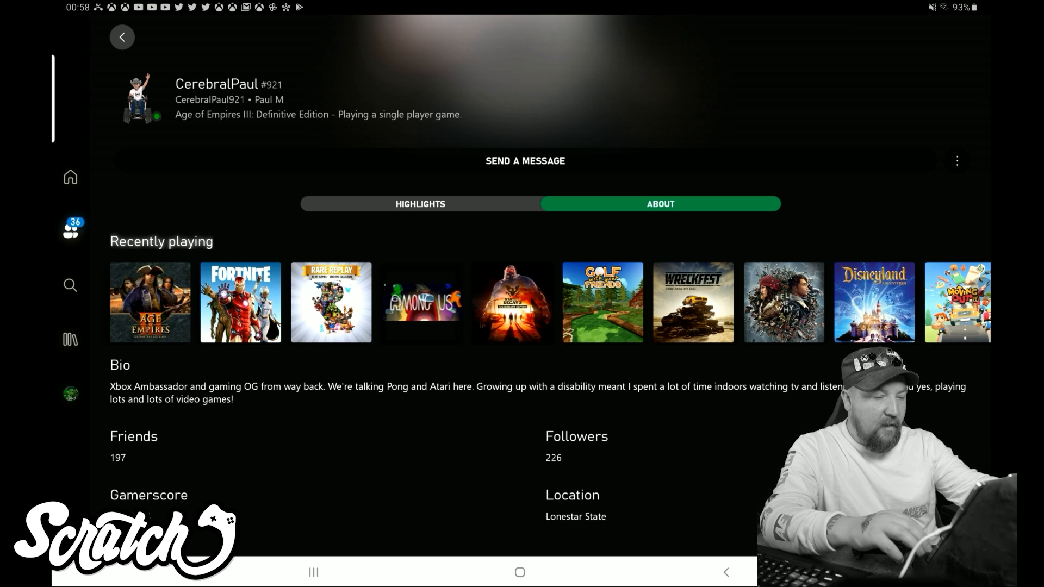
Leave the friend's profile and return to the Social friends list.
{"action": "left_click", "coordinate": [958, 160]}
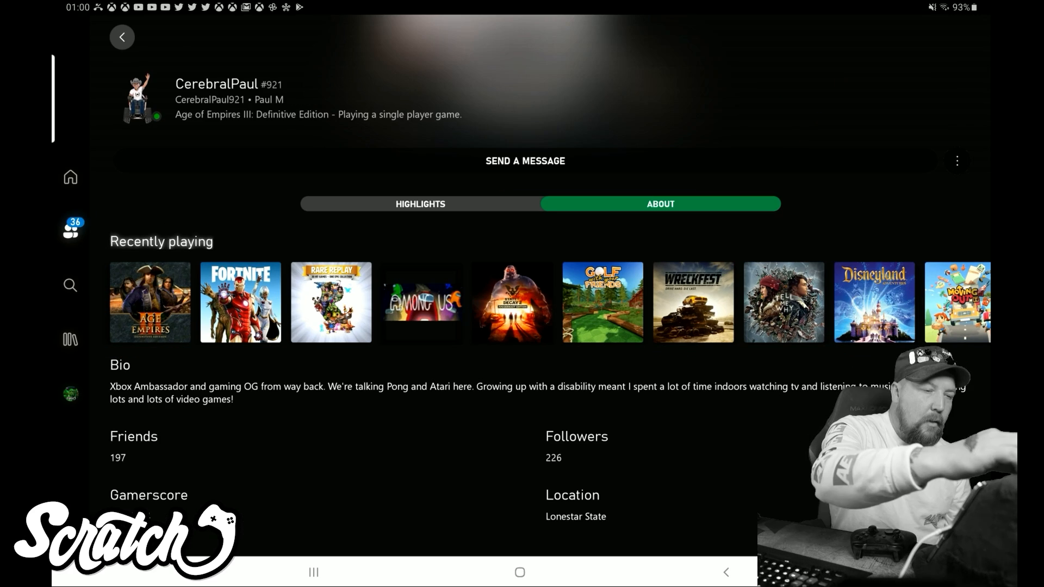
{"action": "left_click", "coordinate": [957, 160]}
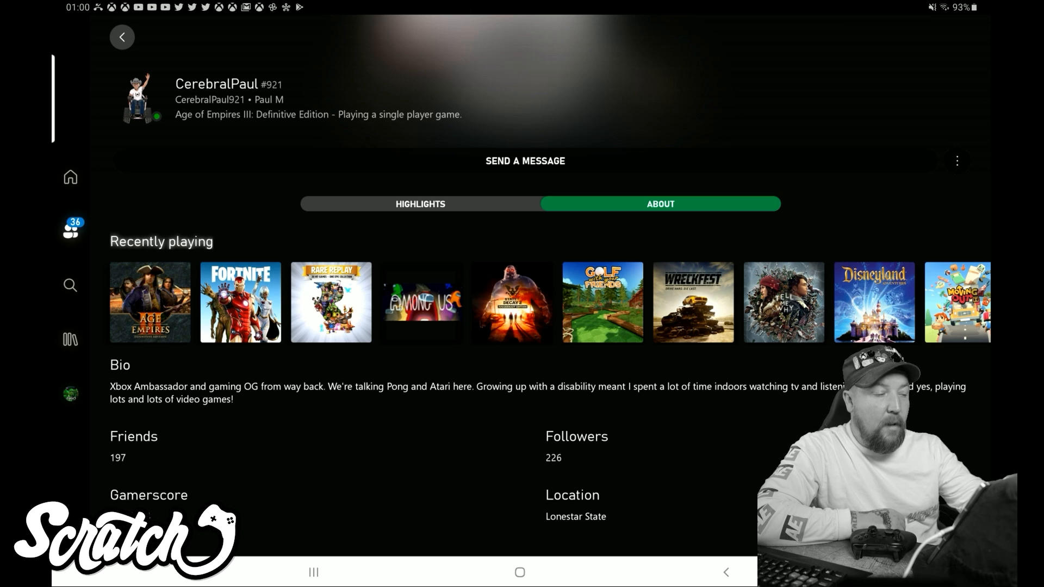
{"action": "left_click", "coordinate": [122, 36]}
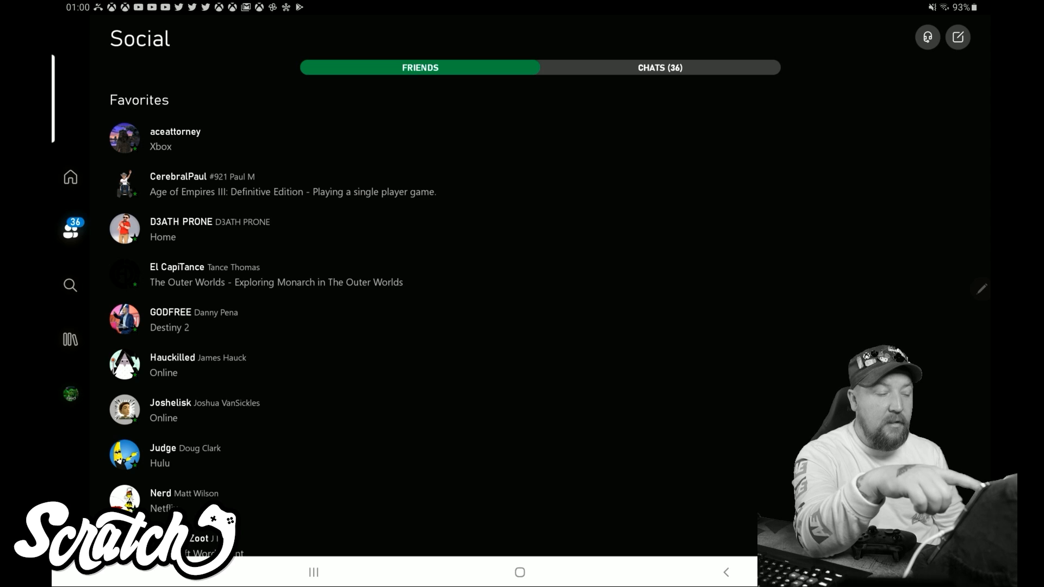
Start a new chat, find 'Ace' by search, and launch a voice party from that conversation.
{"action": "left_click", "coordinate": [958, 37]}
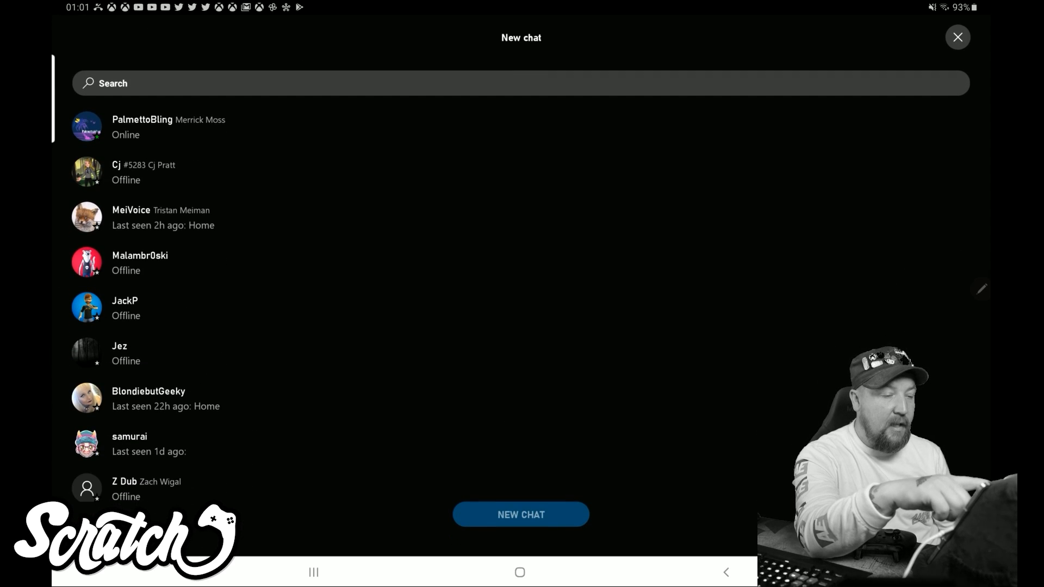
{"action": "left_click", "coordinate": [266, 82]}
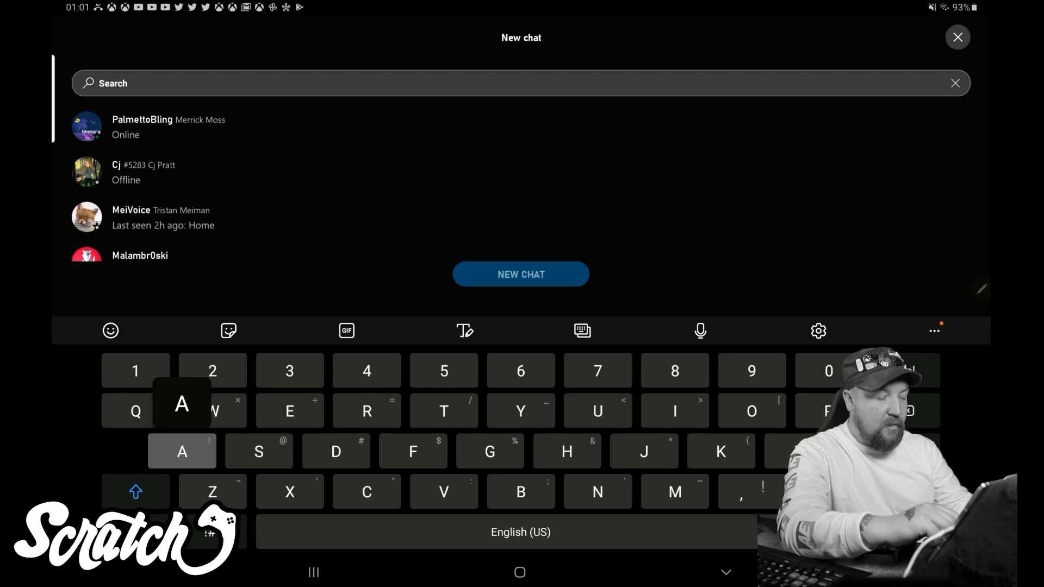
{"action": "type", "text": "Ace"}
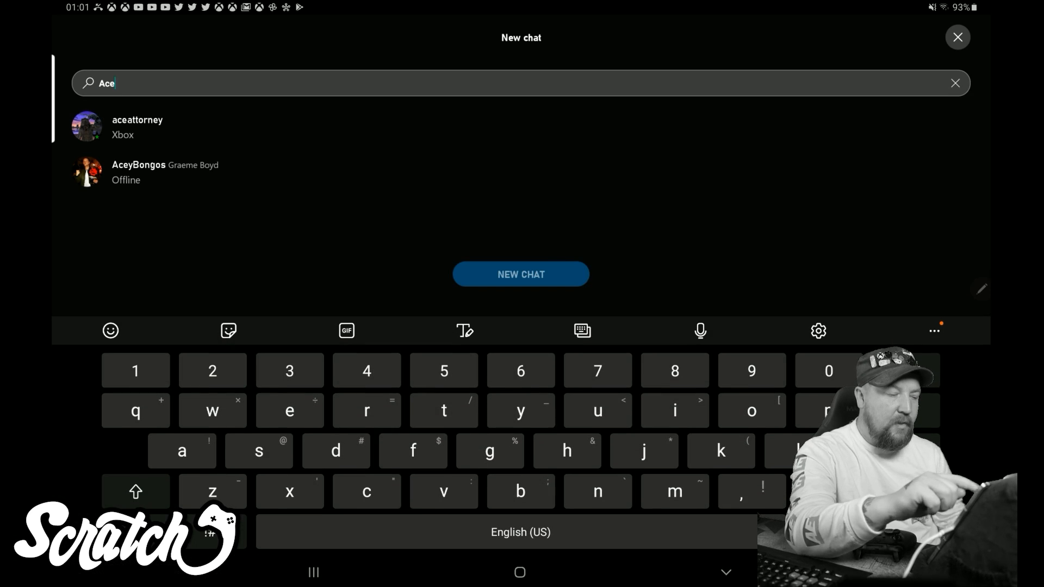
{"action": "left_click", "coordinate": [137, 126]}
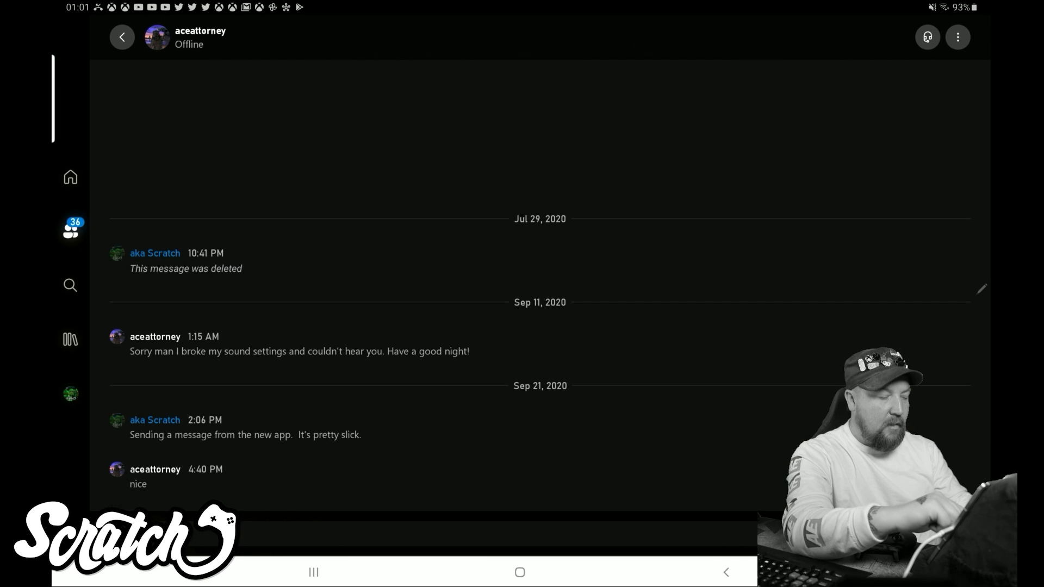
{"action": "left_click", "coordinate": [266, 294]}
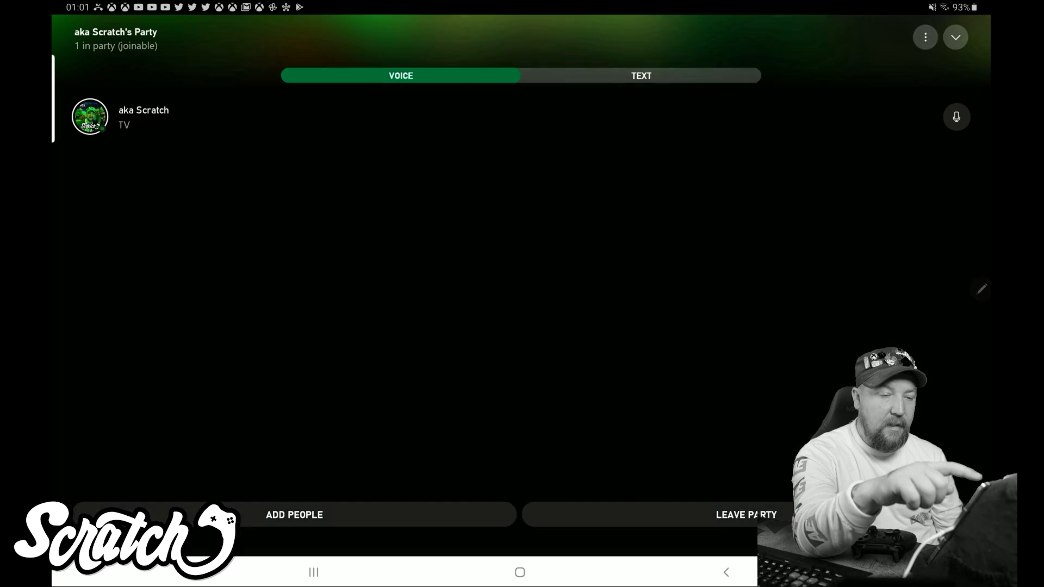
Make the party invite-only and glance at its empty text chat.
{"action": "left_click", "coordinate": [924, 36]}
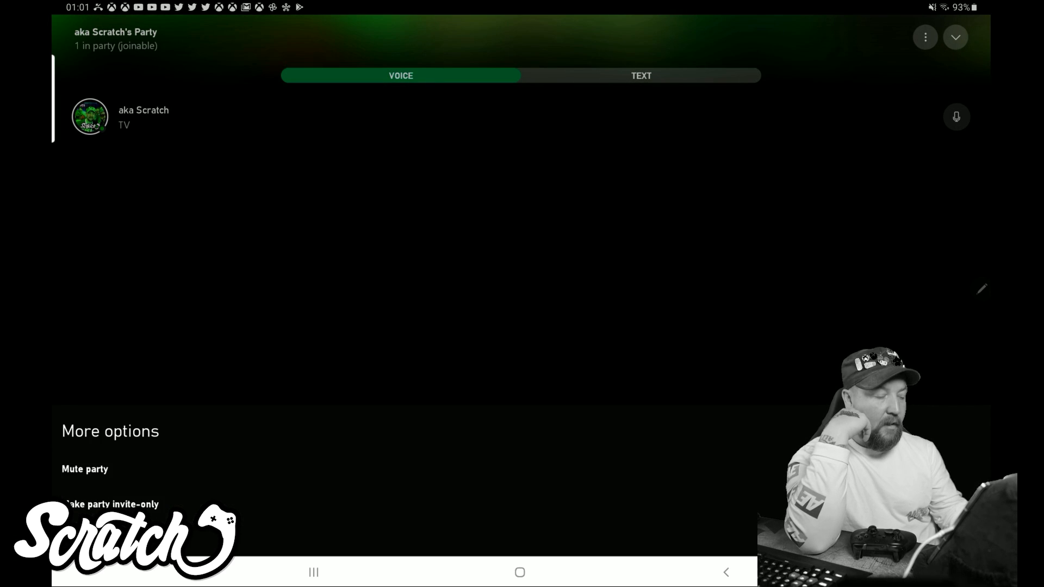
{"action": "left_click", "coordinate": [127, 504]}
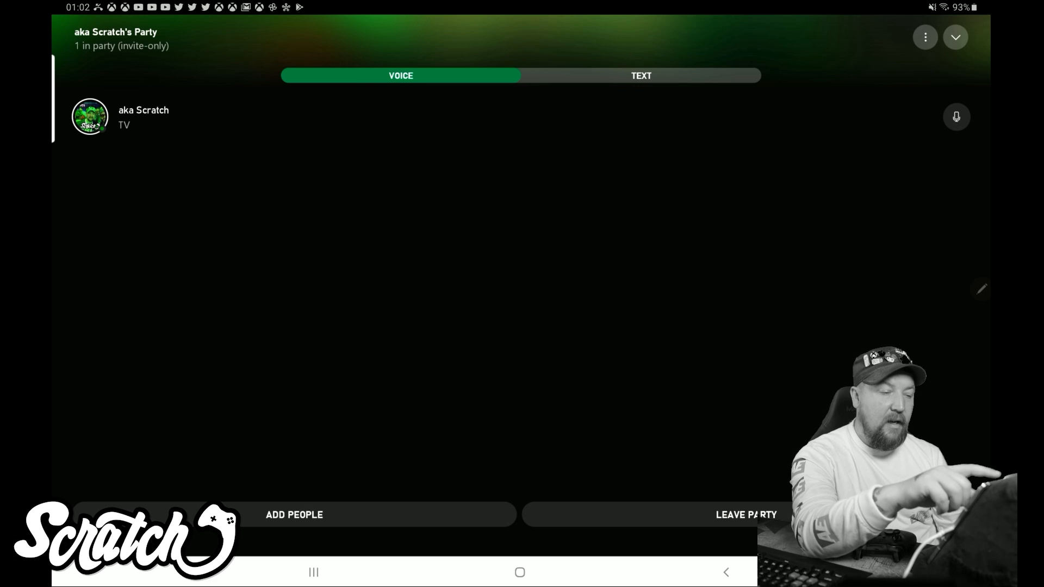
{"action": "left_click", "coordinate": [640, 75]}
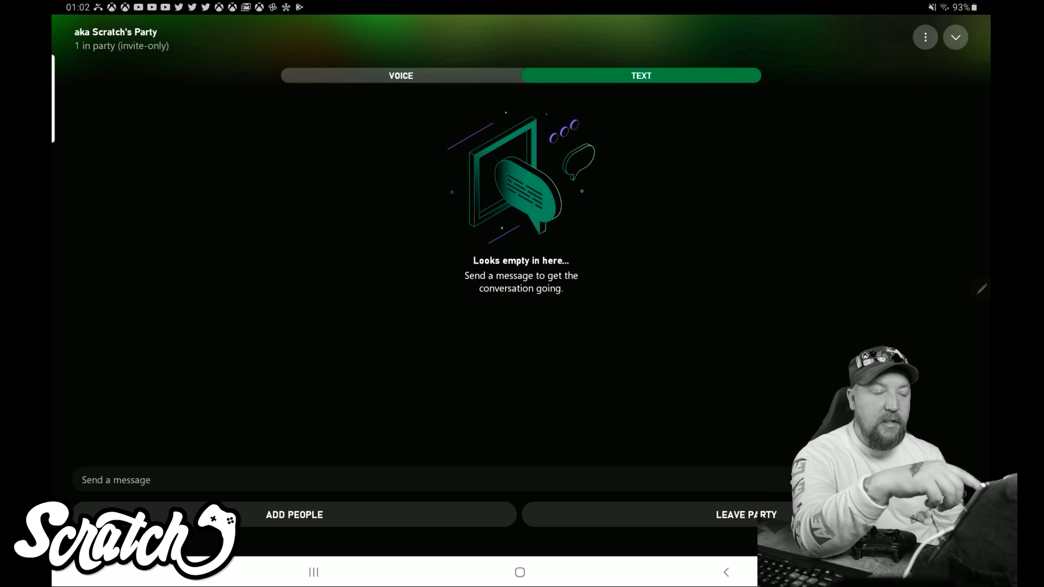
{"action": "left_click", "coordinate": [401, 75]}
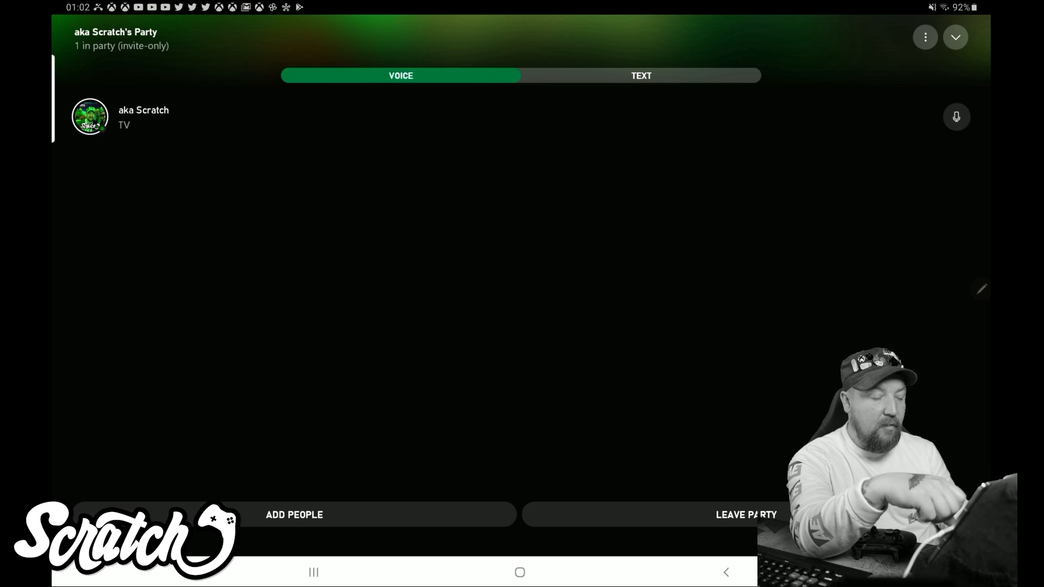
View the Add People invite list without inviting anyone, then collapse the party back to Social.
{"action": "left_click", "coordinate": [294, 515]}
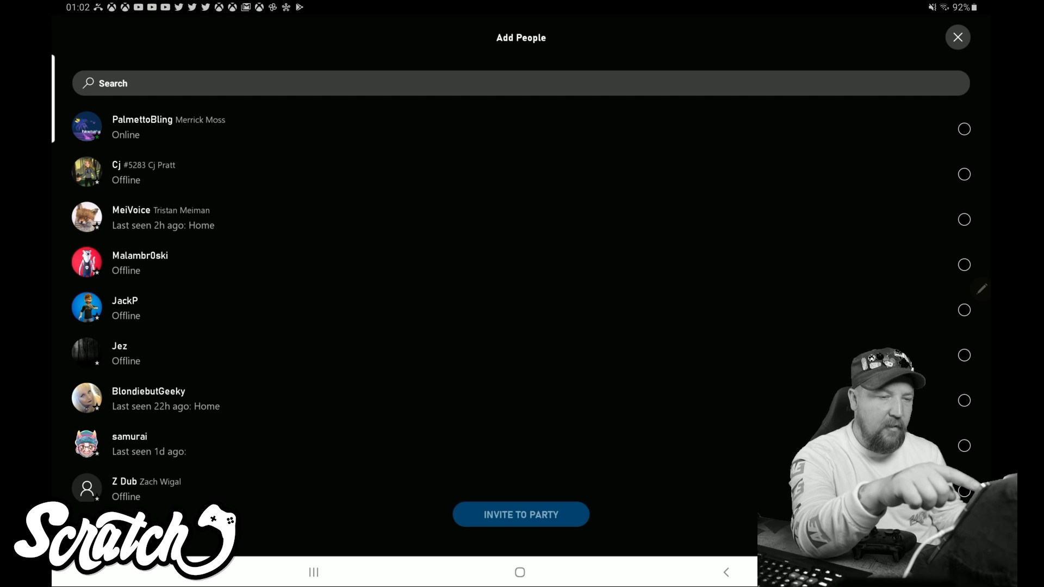
{"action": "left_click", "coordinate": [957, 37]}
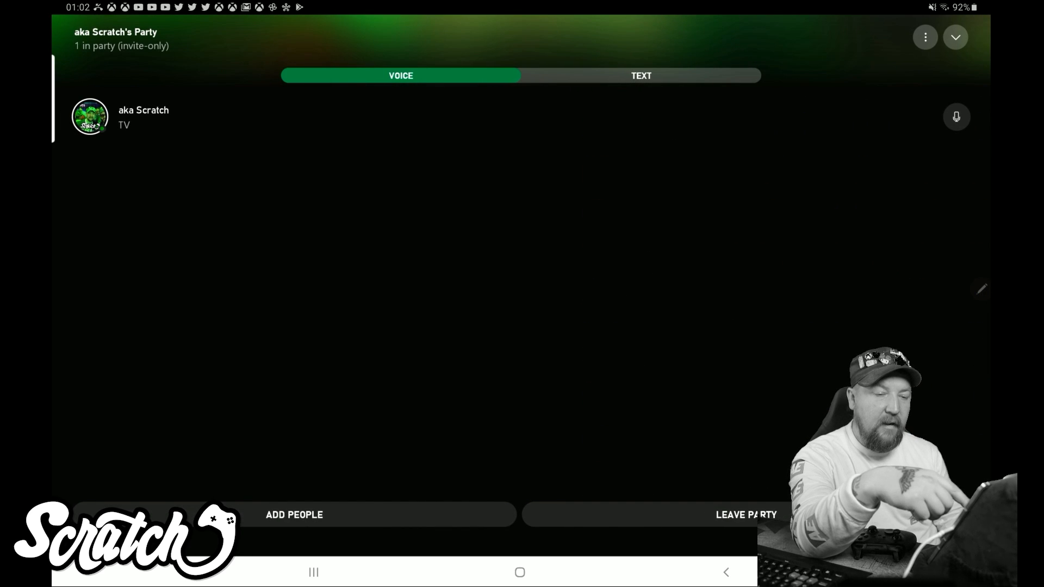
{"action": "left_click", "coordinate": [956, 116]}
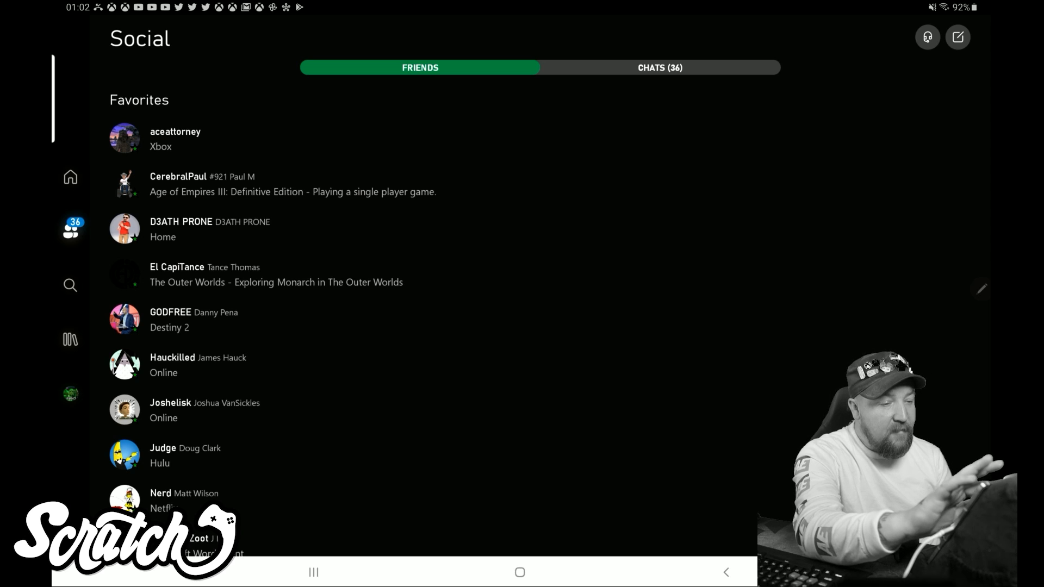
Switch the Social page to the Chats list of 36 conversations.
{"action": "left_click", "coordinate": [658, 68]}
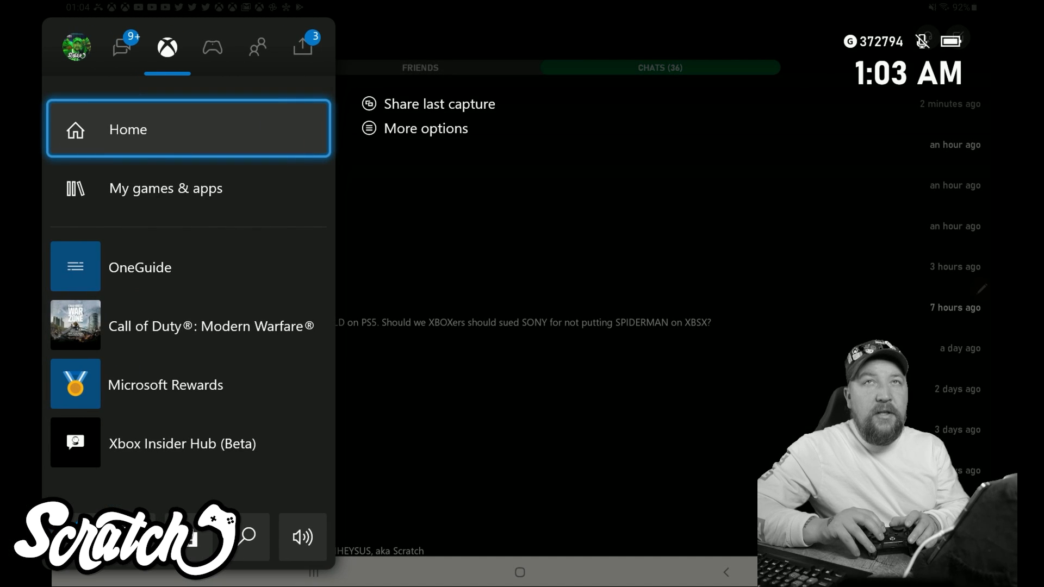
Return the Social page from Chats to the Friends list with Favorites.
{"action": "left_click", "coordinate": [122, 48]}
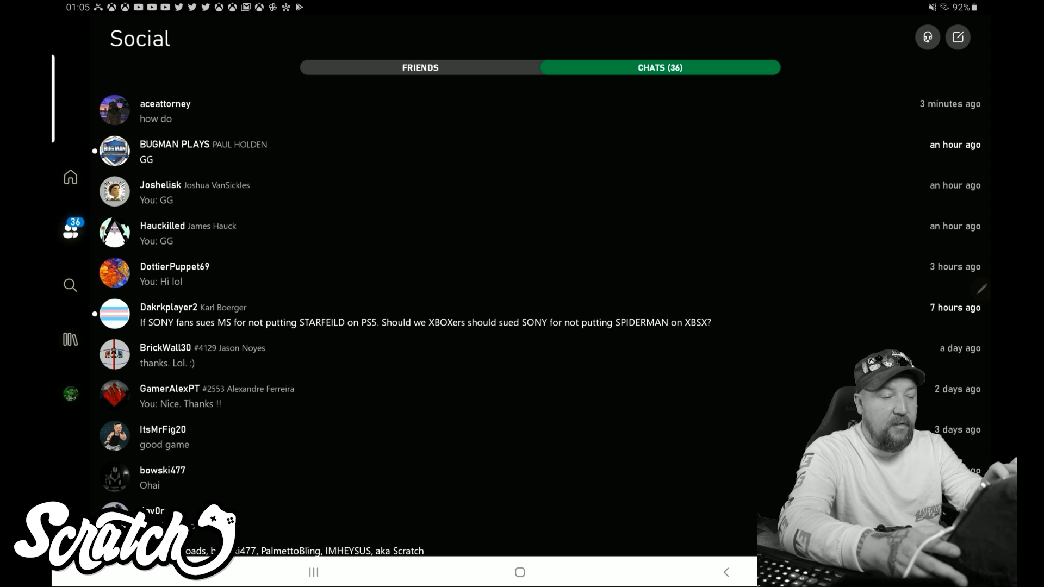
{"action": "left_click", "coordinate": [419, 68]}
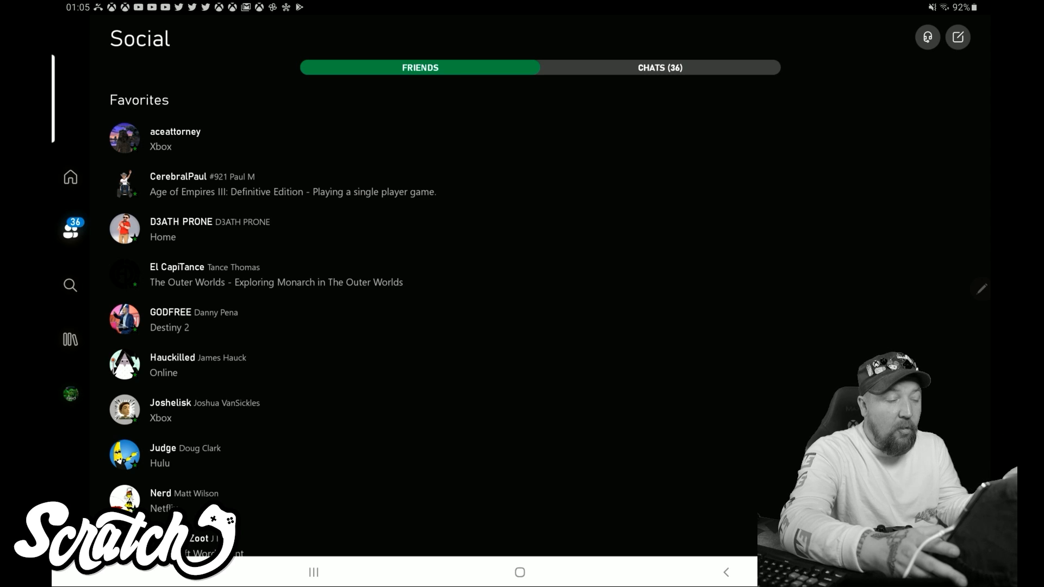